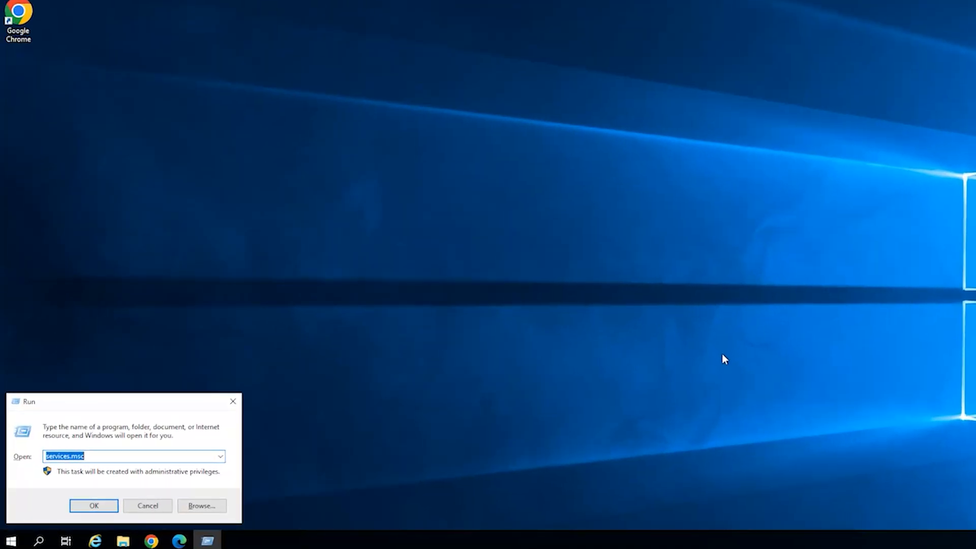
# - Launch Registry Editor and expand HKEY_LOCAL_MACHINE down to the Policies key showing Attachments
pyautogui.click(93, 505)
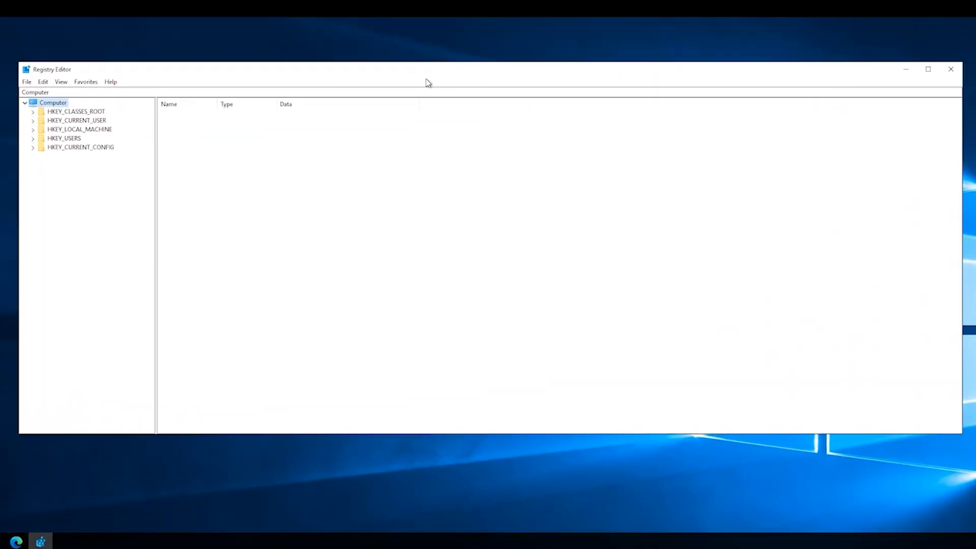
pyautogui.moveTo(397, 88)
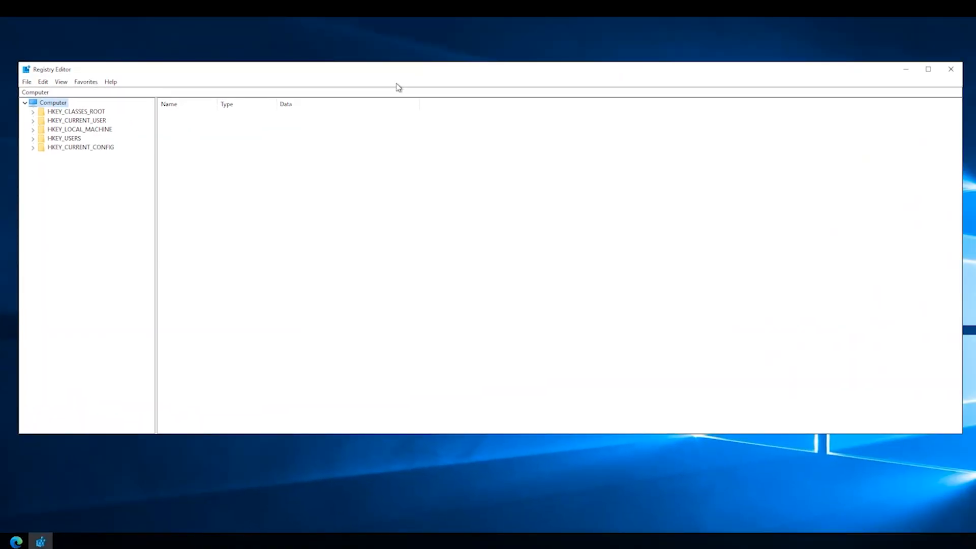
pyautogui.click(33, 129)
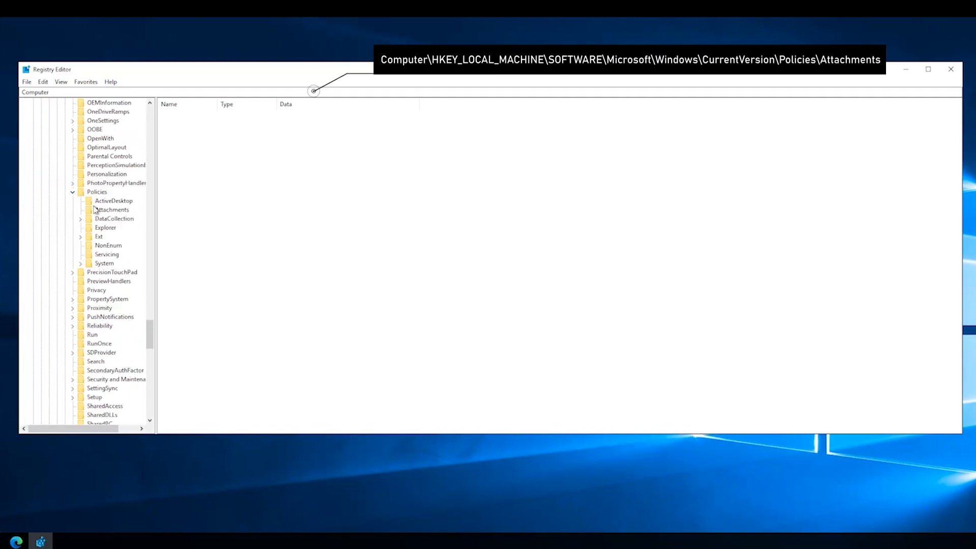
# - Change the ScanWithAntiVirus DWORD under Attachments from 3 to 1 and save it
pyautogui.click(112, 209)
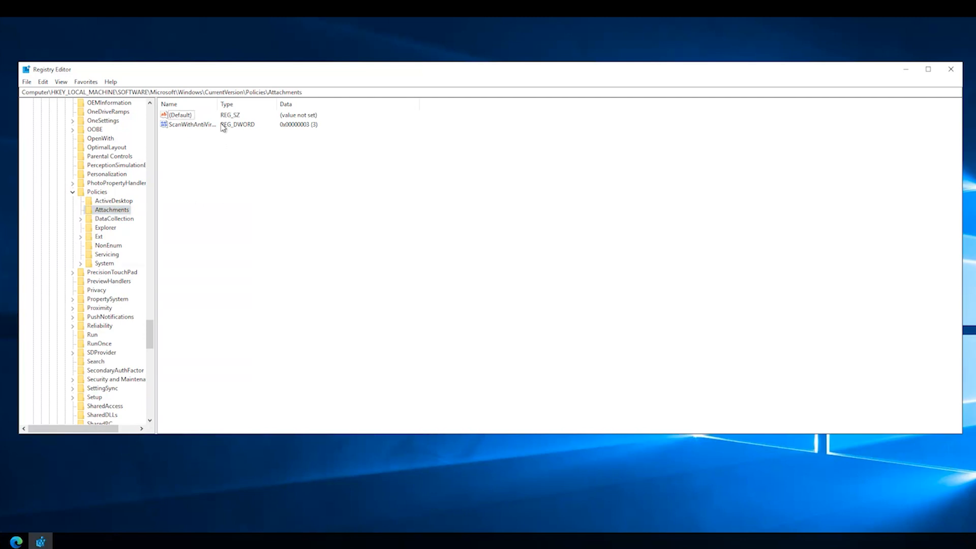
pyautogui.doubleClick(191, 124)
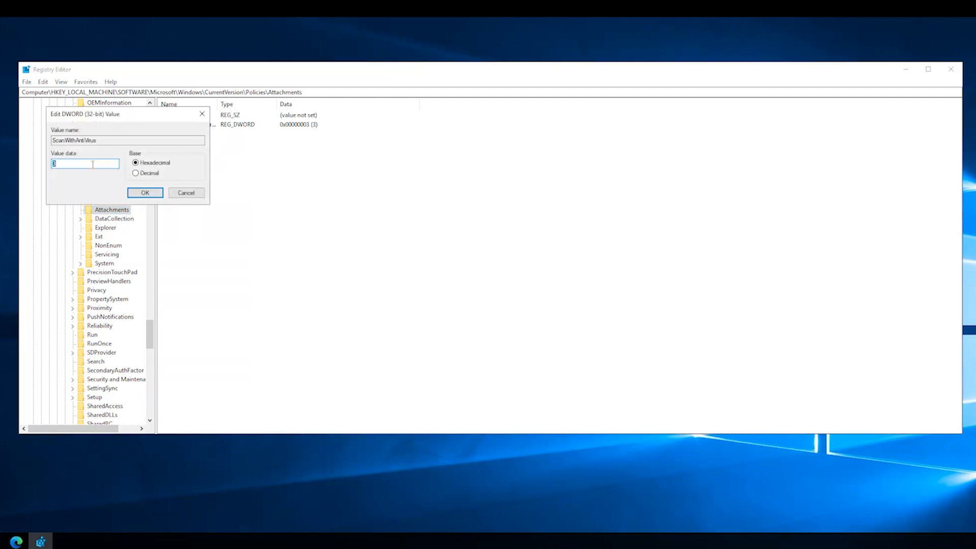
pyautogui.write('1')
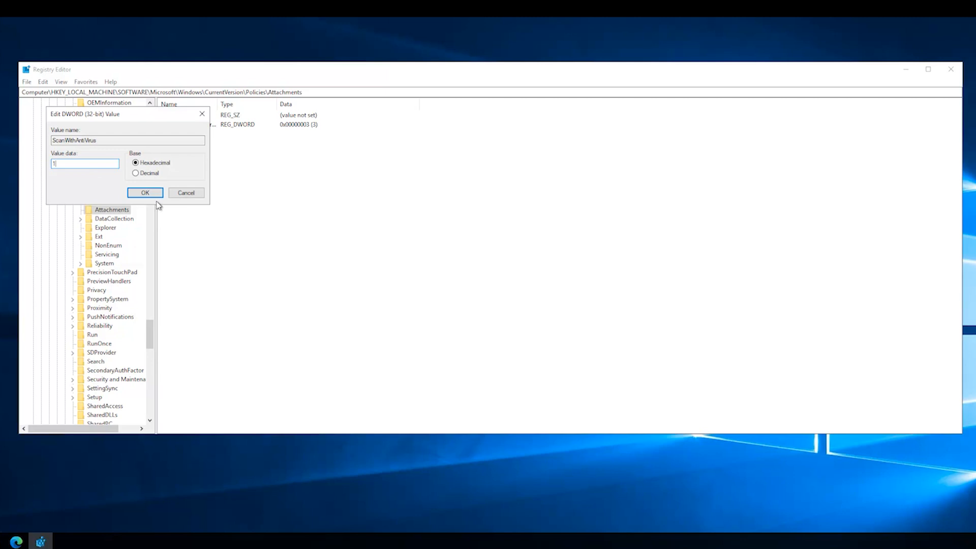
pyautogui.click(145, 192)
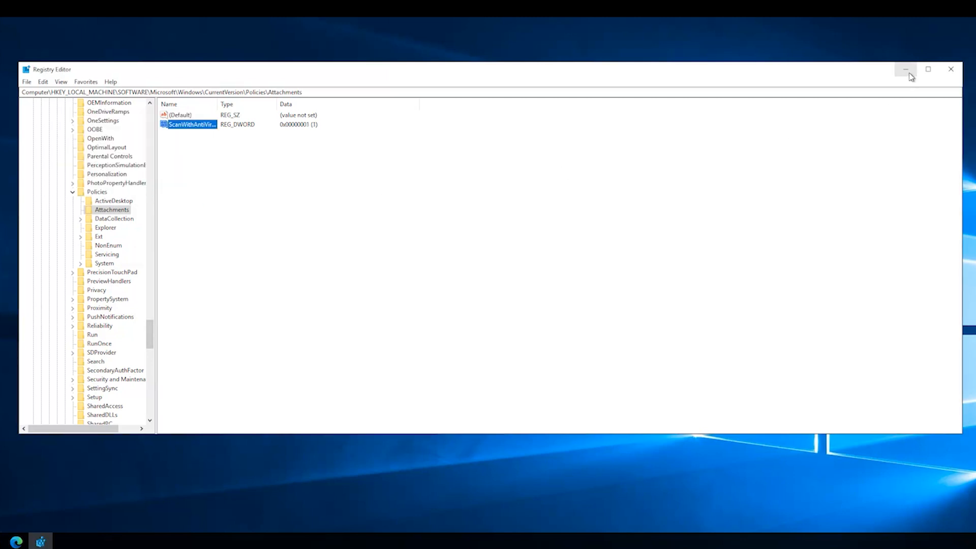
pyautogui.moveTo(906, 69)
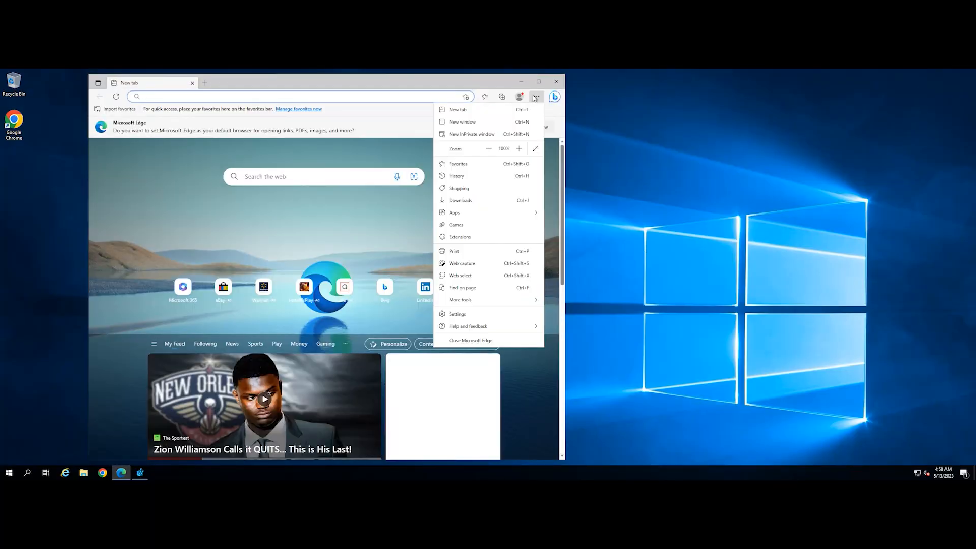
# - Restore Microsoft Edge settings to their default values and confirm the reset
pyautogui.click(458, 313)
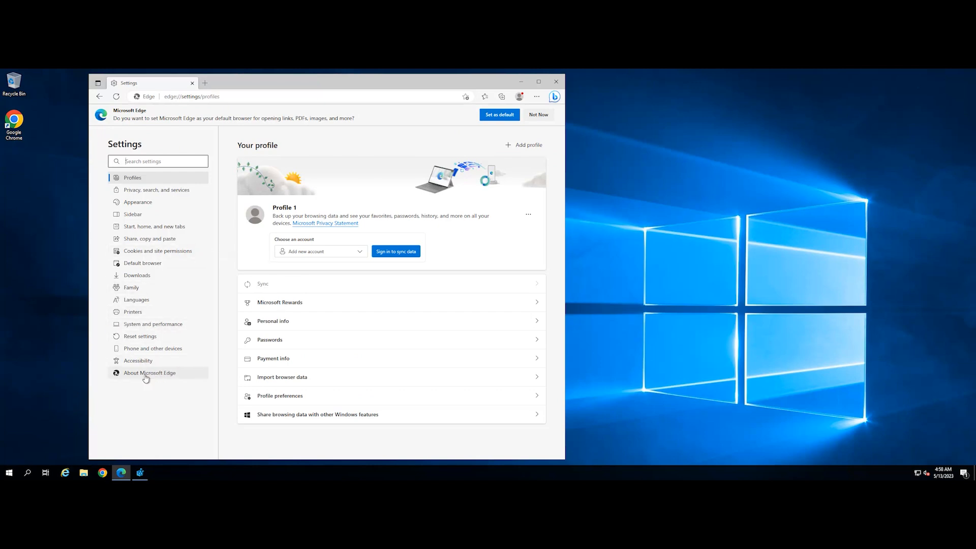
pyautogui.click(139, 337)
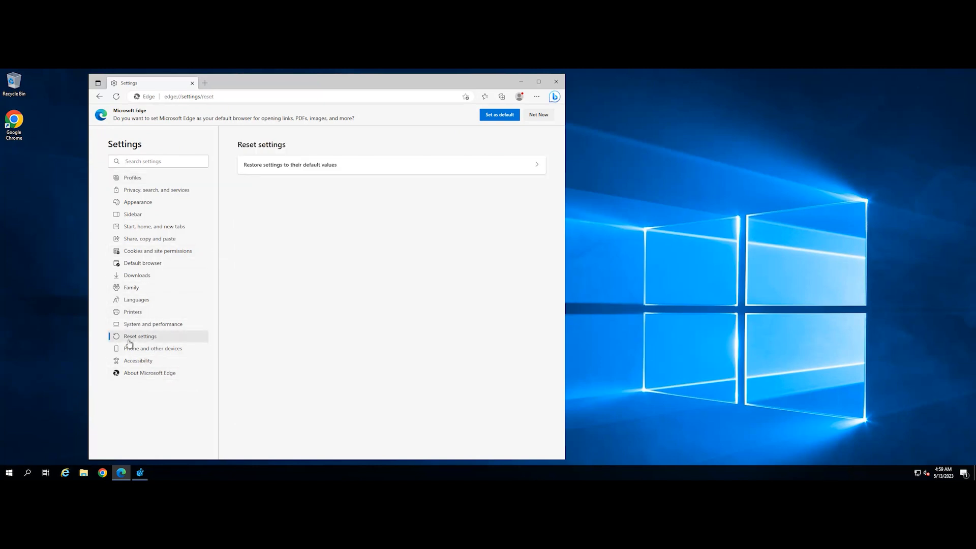
pyautogui.moveTo(471, 223)
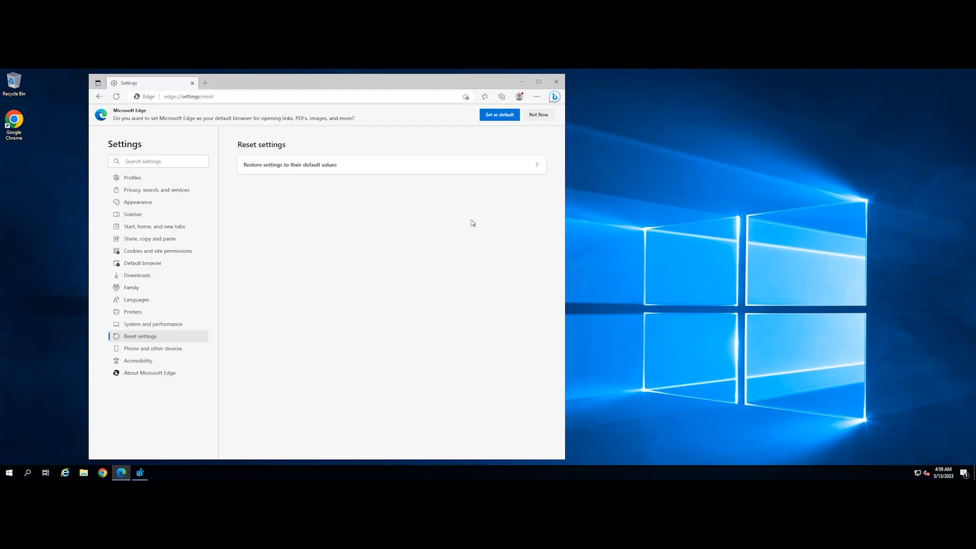
pyautogui.click(390, 164)
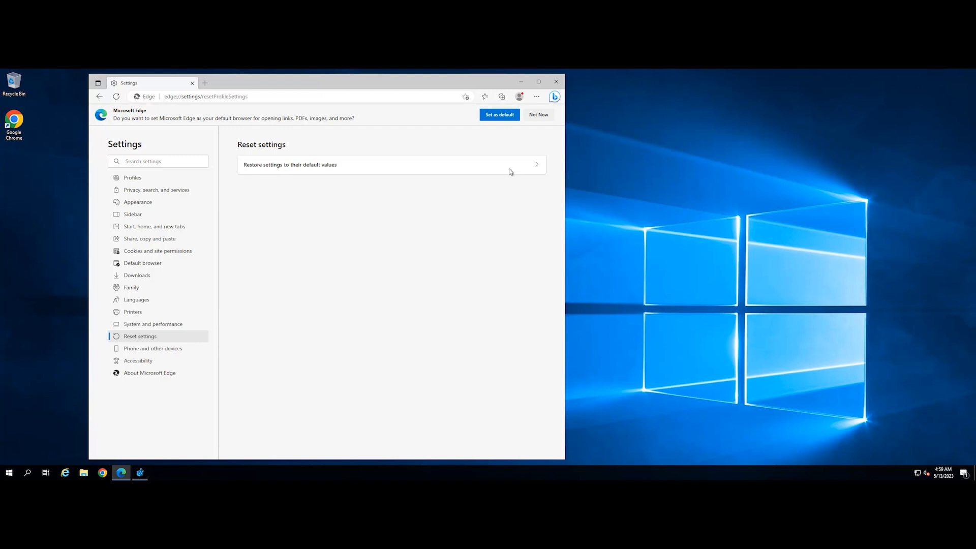
pyautogui.click(391, 165)
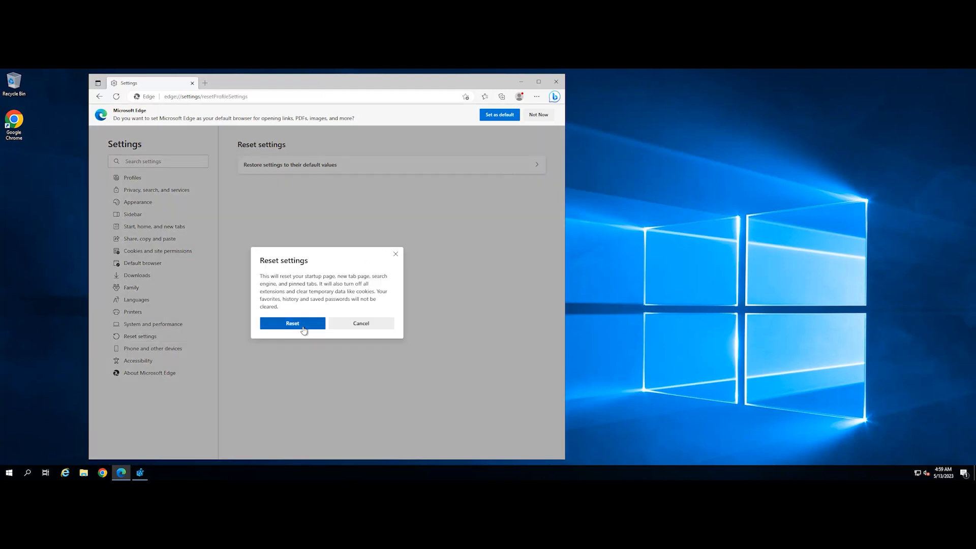
pyautogui.click(292, 323)
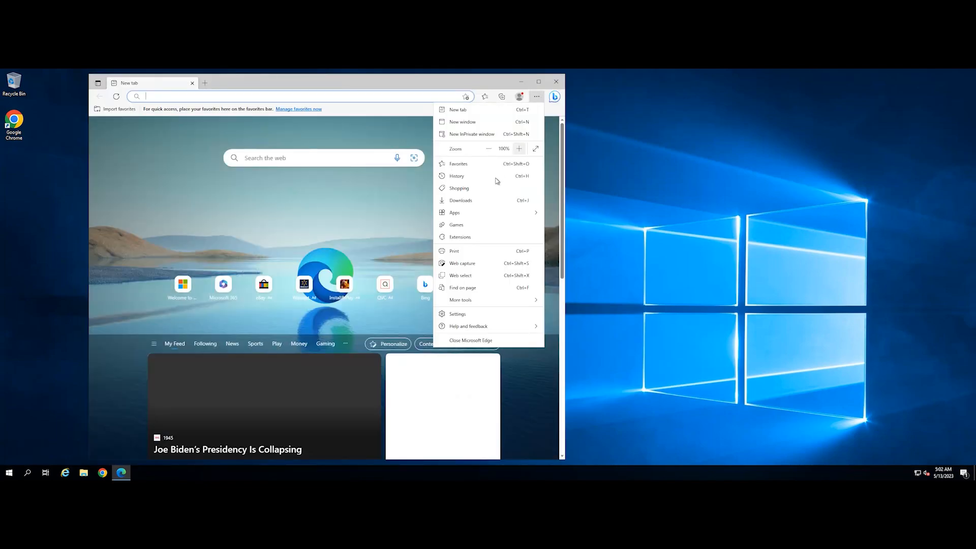
# - Search Edge settings for 'update', confirm Edge is up to date, then minimize the window
pyautogui.click(458, 314)
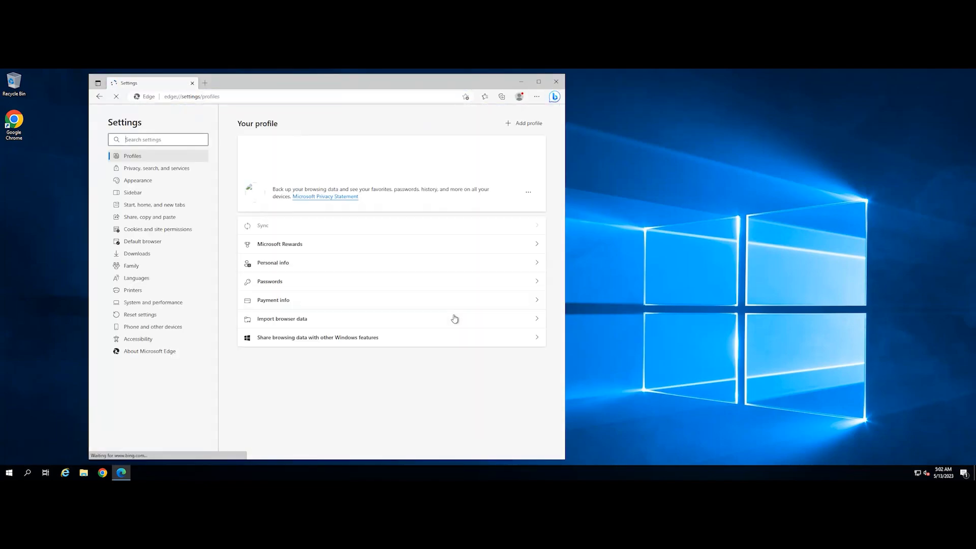
pyautogui.write('update')
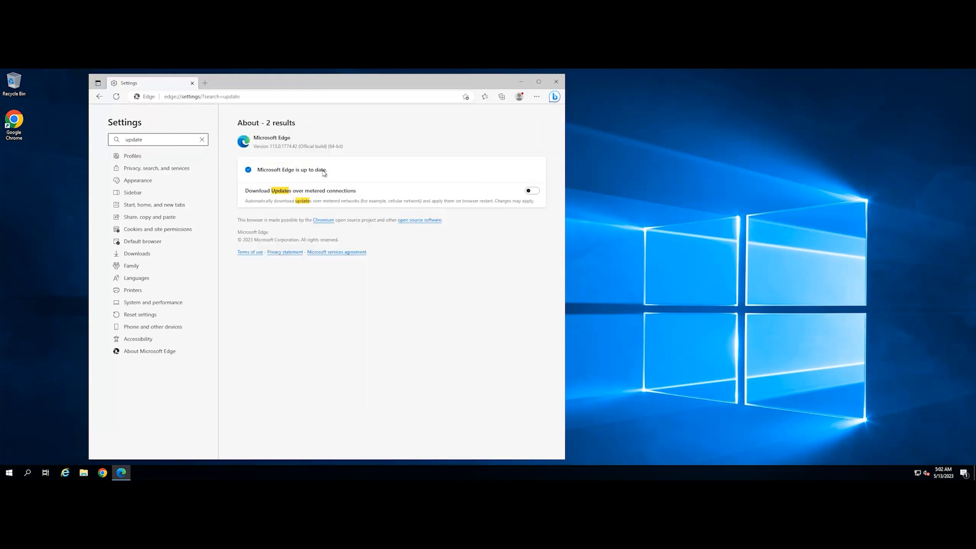
pyautogui.doubleClick(293, 169)
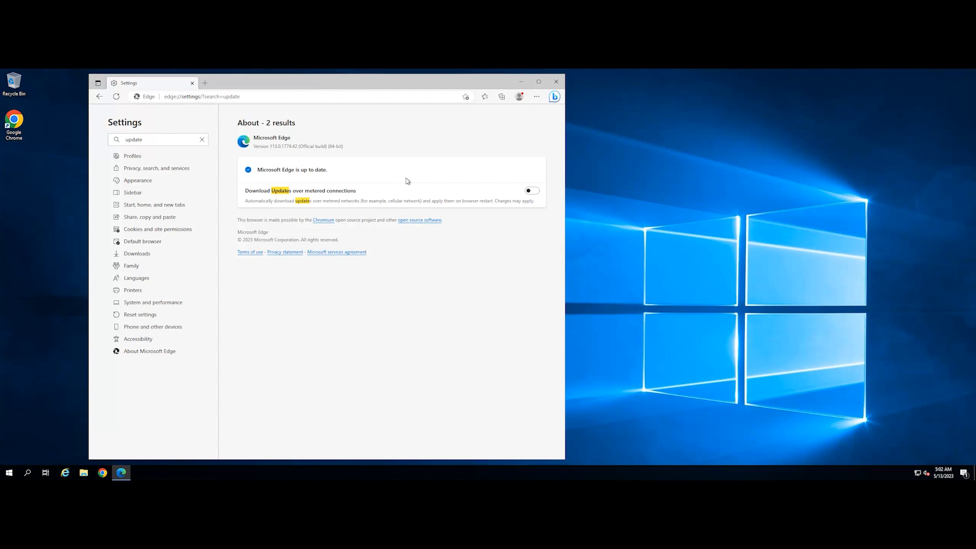
pyautogui.moveTo(524, 89)
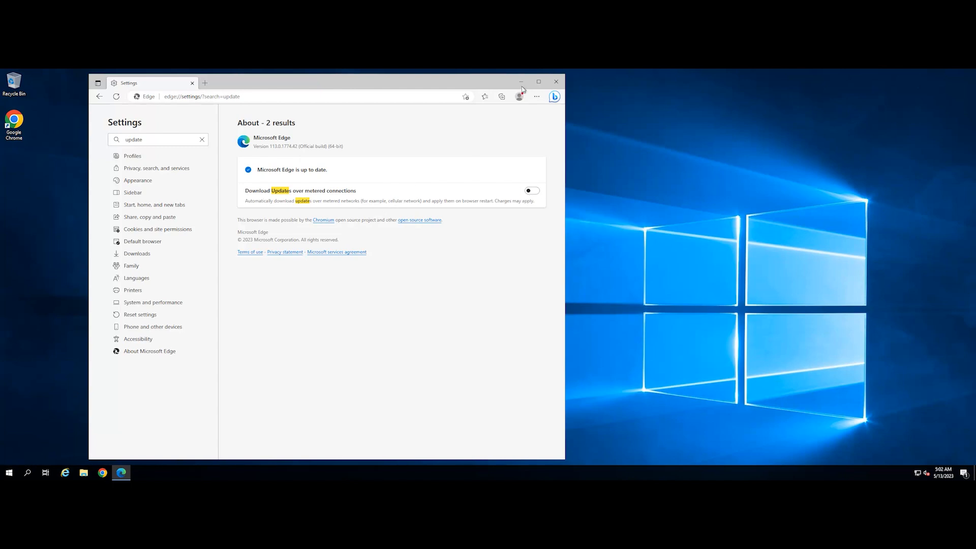
pyautogui.click(556, 82)
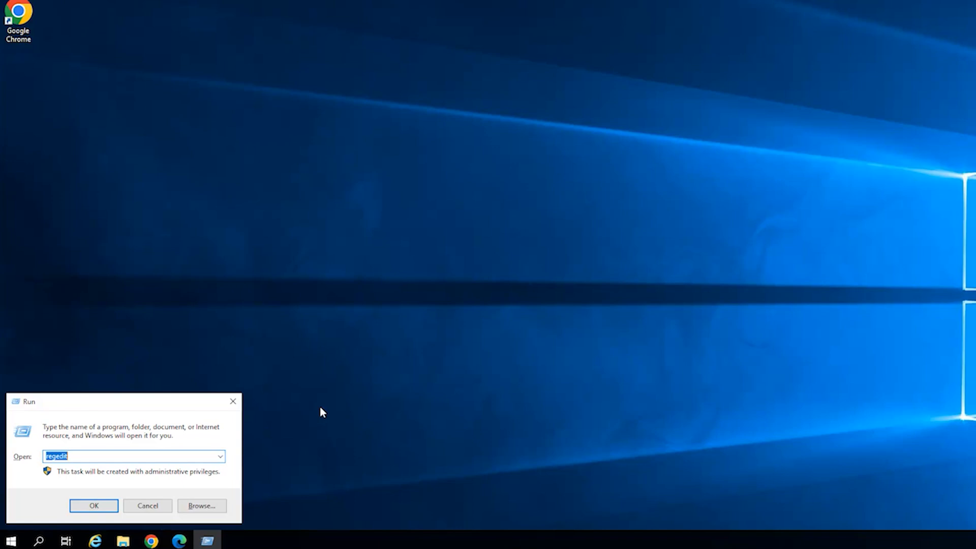
# - Enter 'gpedit' in the Run dialog to launch the Local Group Policy Editor
pyautogui.write('gpe')
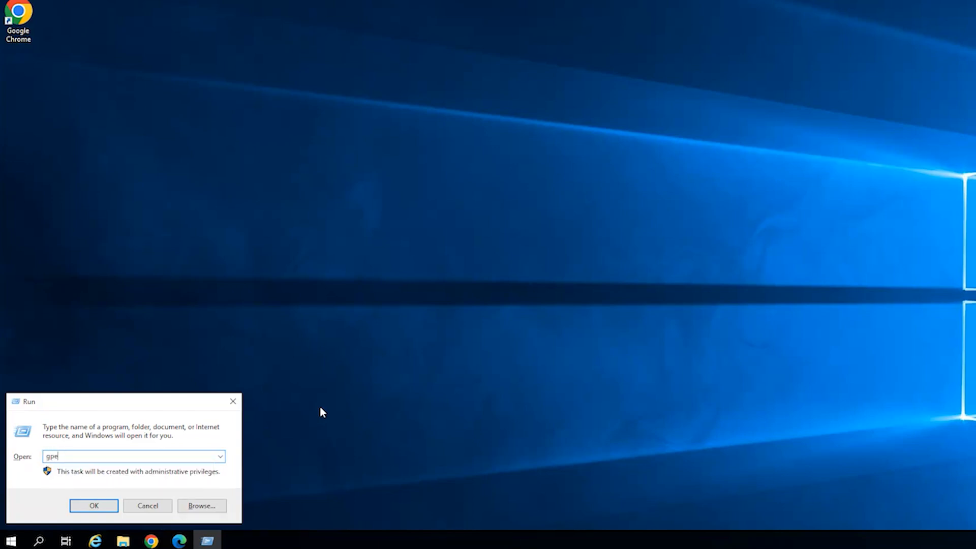
pyautogui.write('edit')
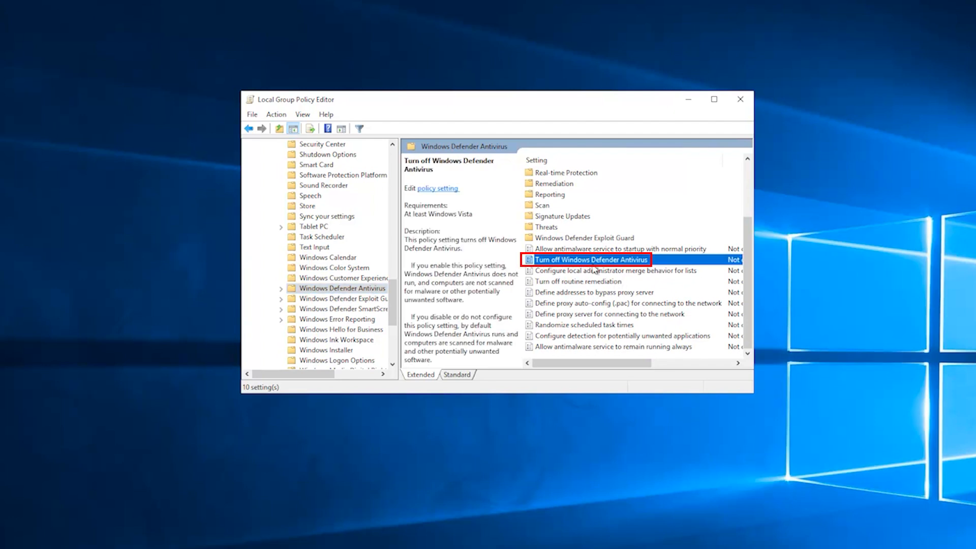
# - Set the Turn off Windows Defender Antivirus policy to Enabled and close its window
pyautogui.doubleClick(590, 259)
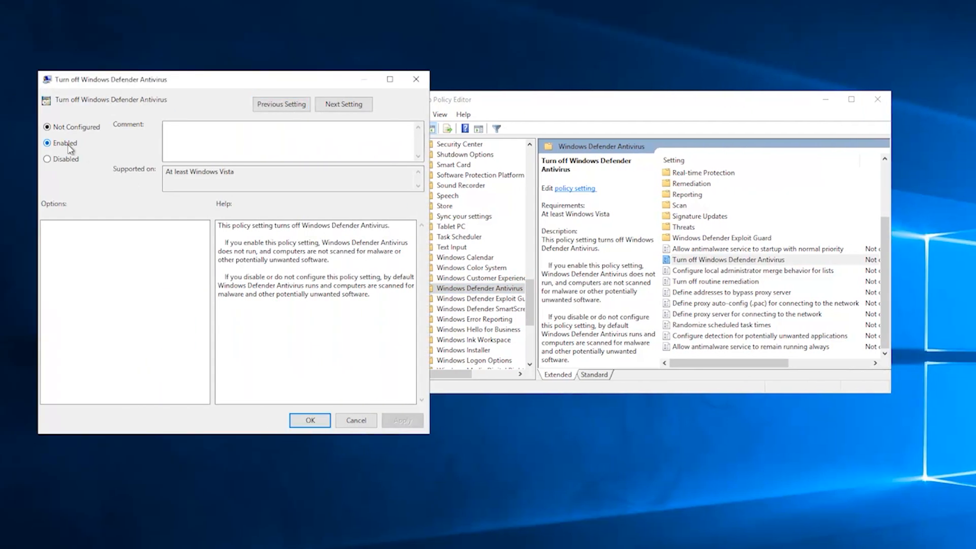
pyautogui.click(46, 142)
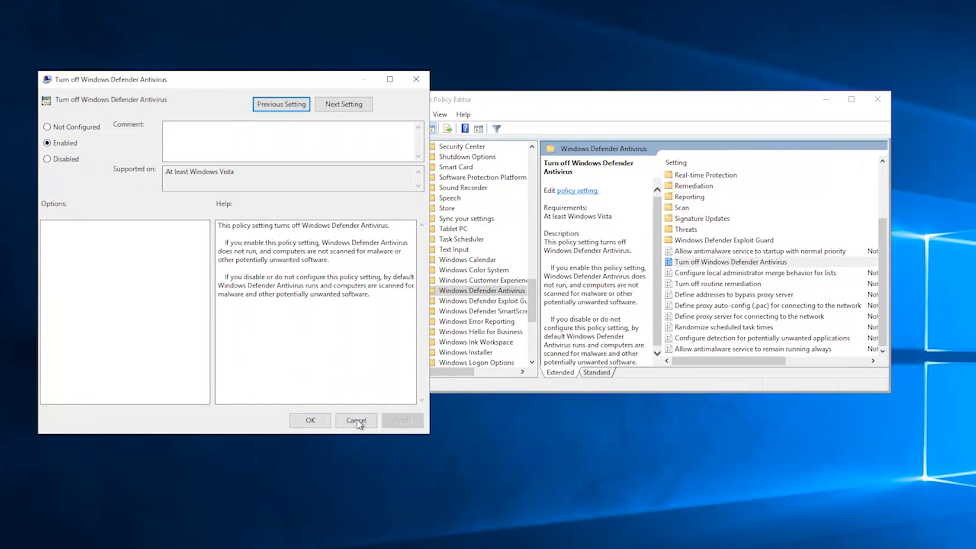
pyautogui.click(356, 420)
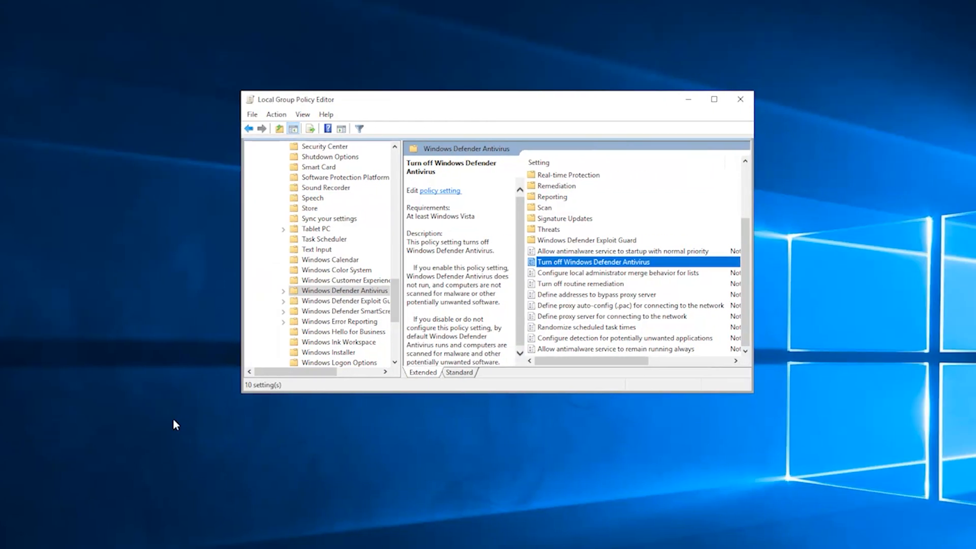